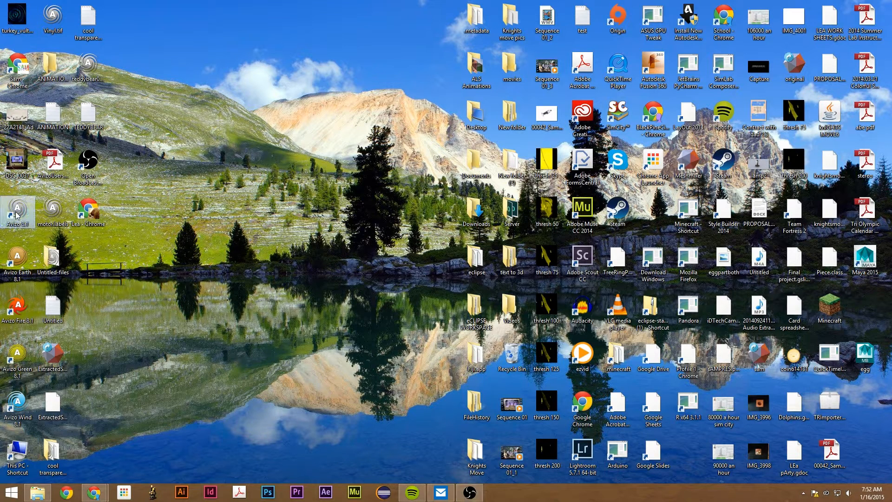
Launch Avizo Standard from its desktop shortcut, opening an empty untitled project
double_click(18, 208)
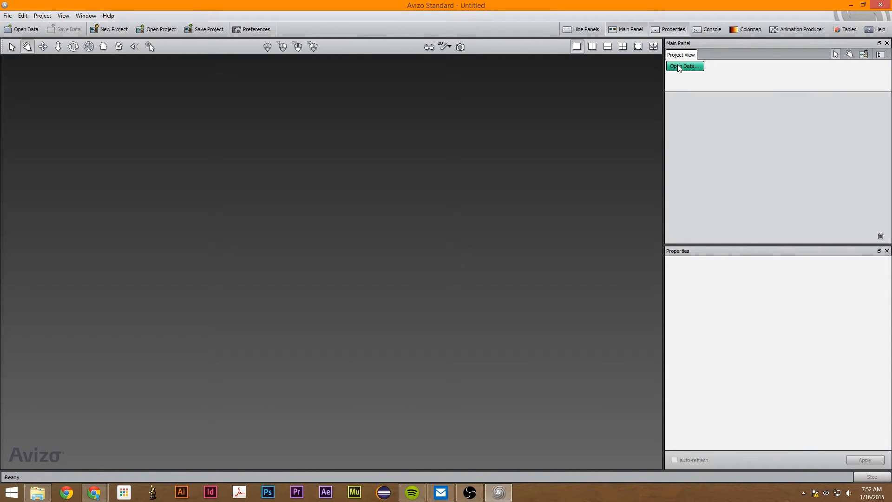
mouse_move(698, 50)
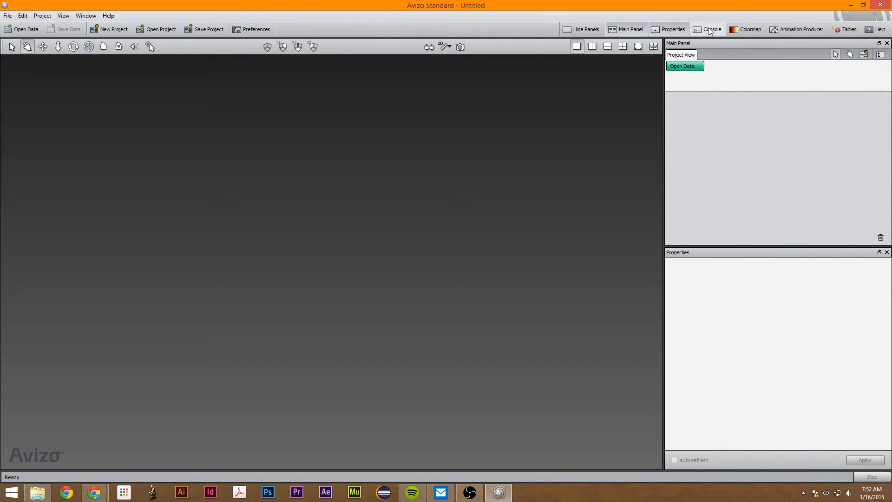
click(748, 29)
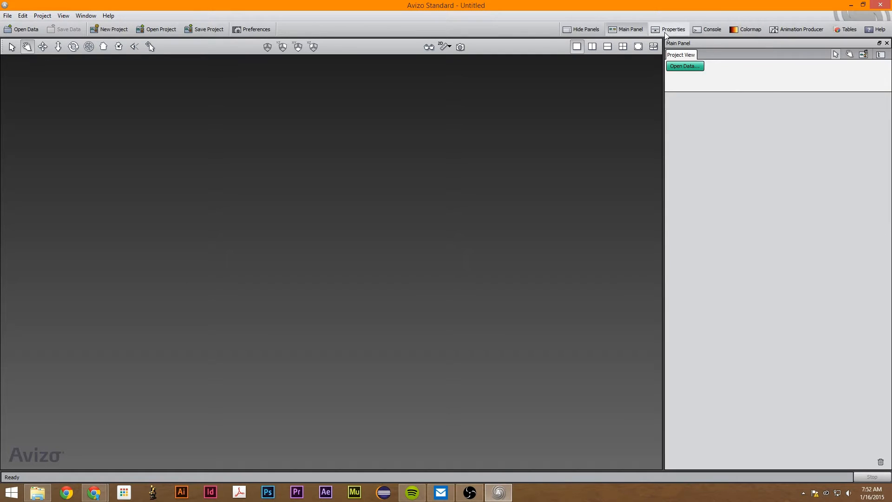
click(801, 29)
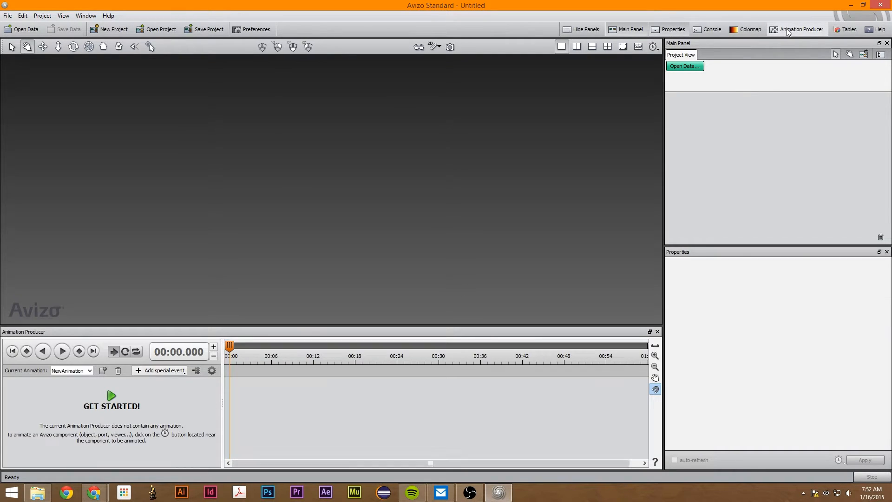
click(800, 29)
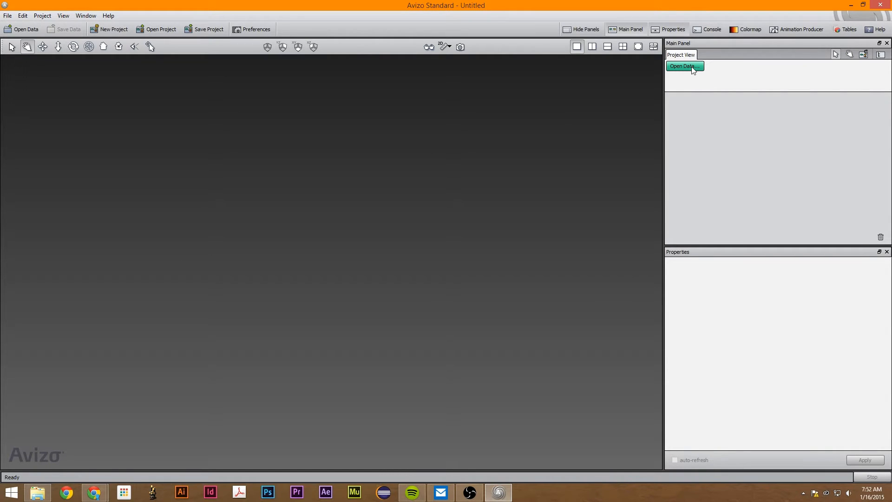
Open motor.am from the Avizo sample data folder into the project
click(684, 66)
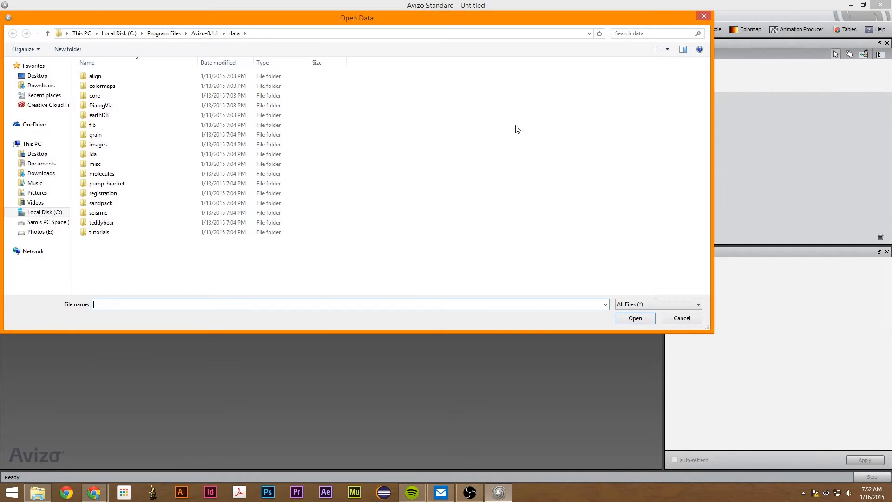
click(102, 222)
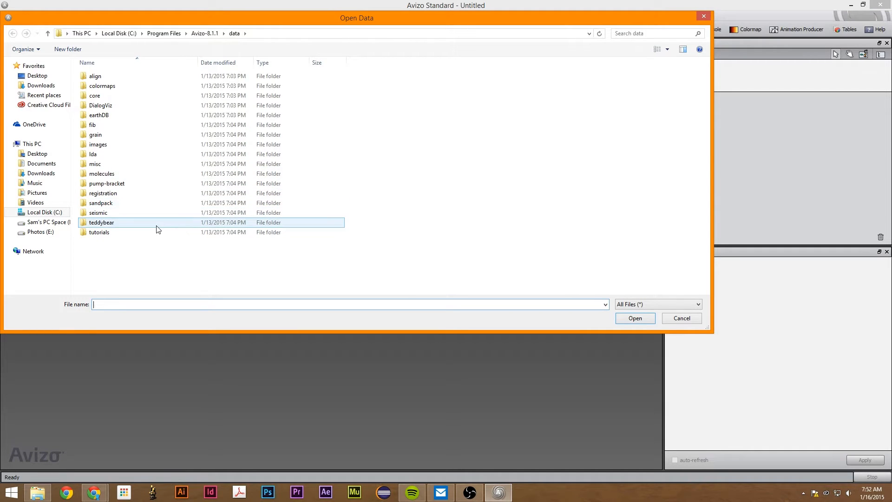
double_click(98, 232)
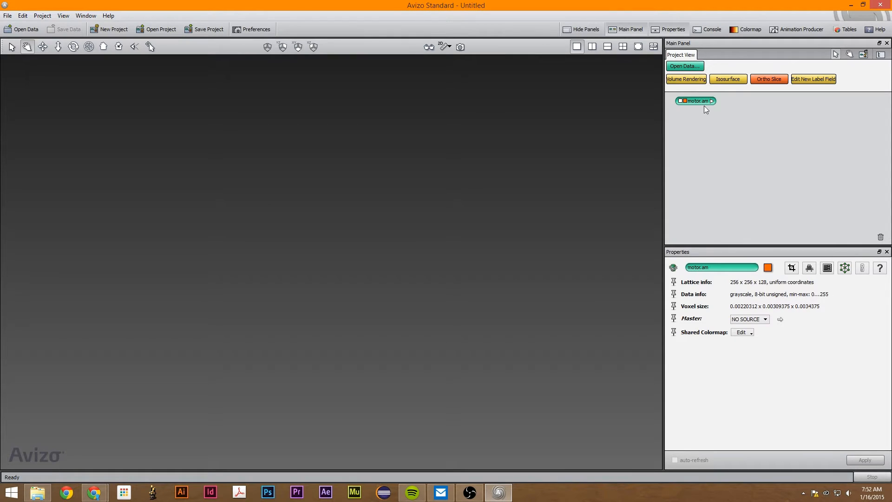
mouse_move(847, 76)
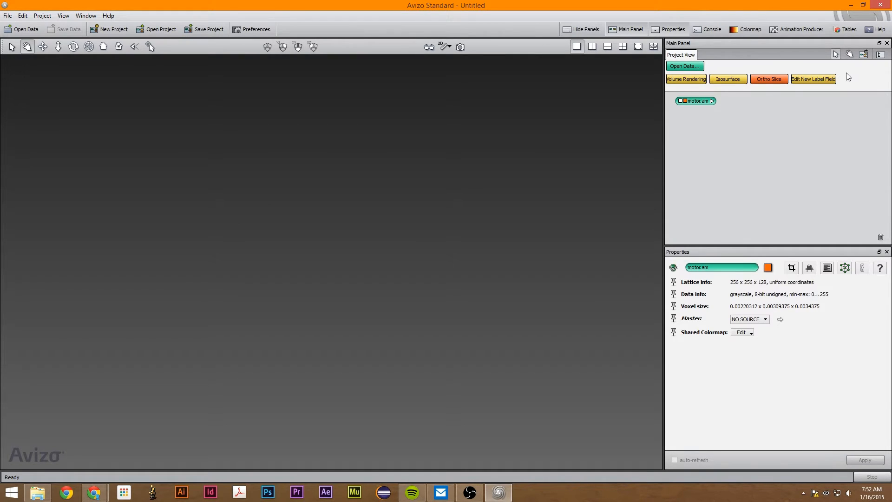
mouse_move(694, 104)
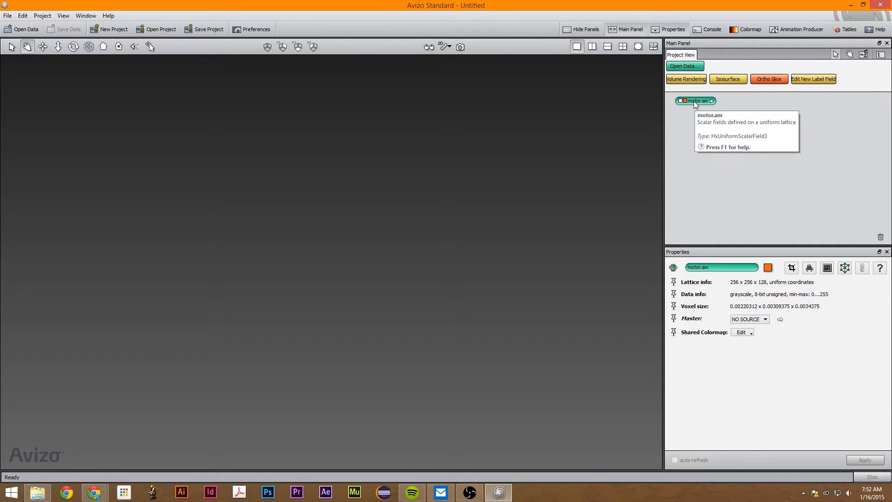
Attach a Volume Rendering module to motor.am, found by searching 'vol'
click(710, 101)
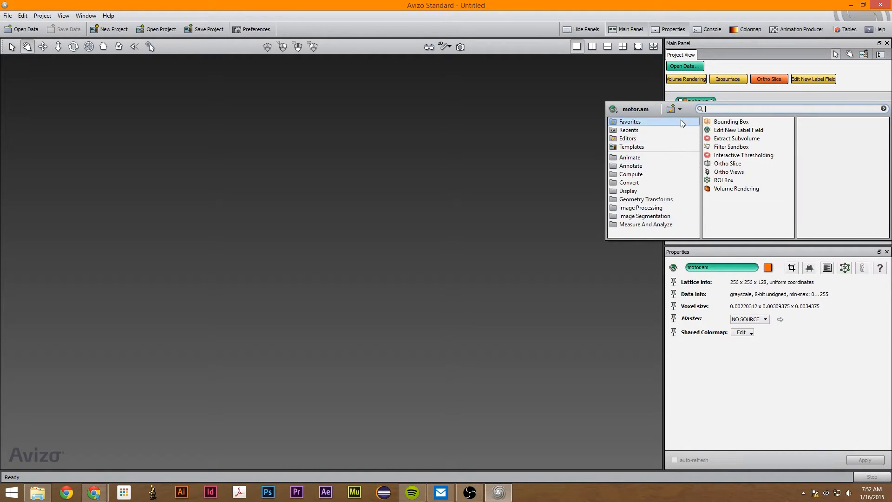
text(volume)
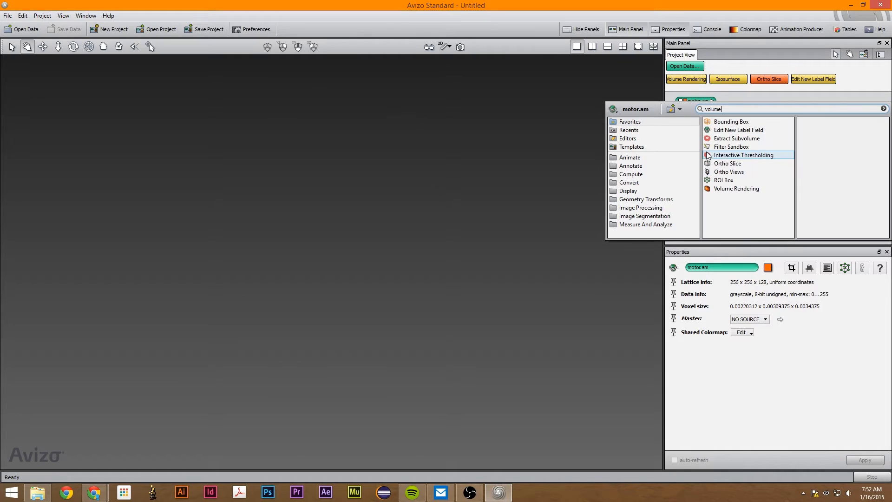
click(737, 189)
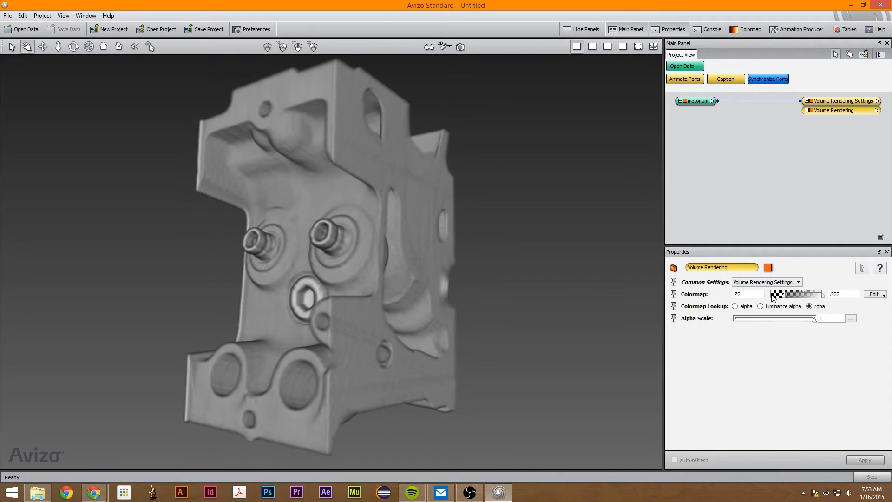
Reduce the Volume Rendering colormap maximum from 255 to about 214.46, then rotate the motor
drag(774, 294, 802, 294)
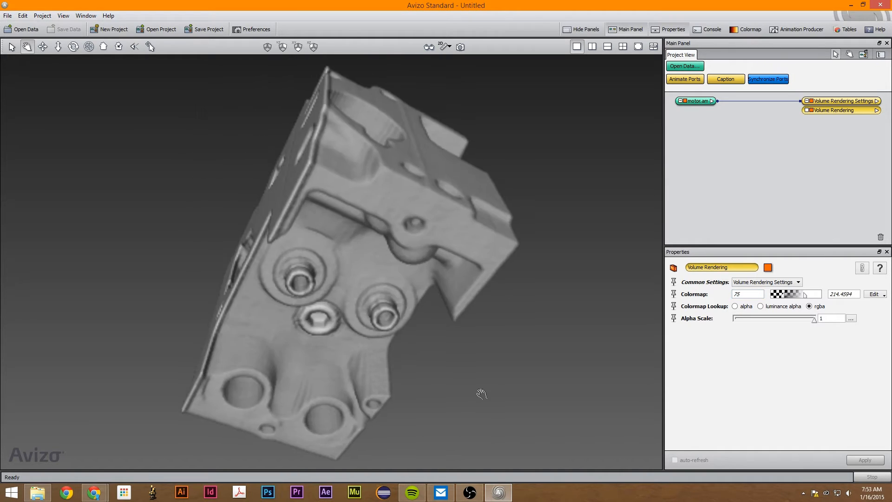
drag(481, 393, 363, 300)
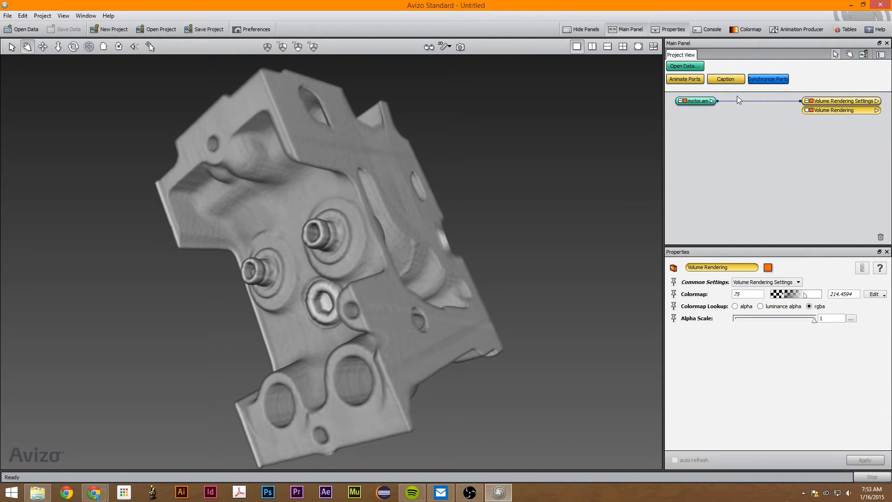
Add a Caption module and connect it to Volume Rendering Settings instead of motor.am
click(726, 78)
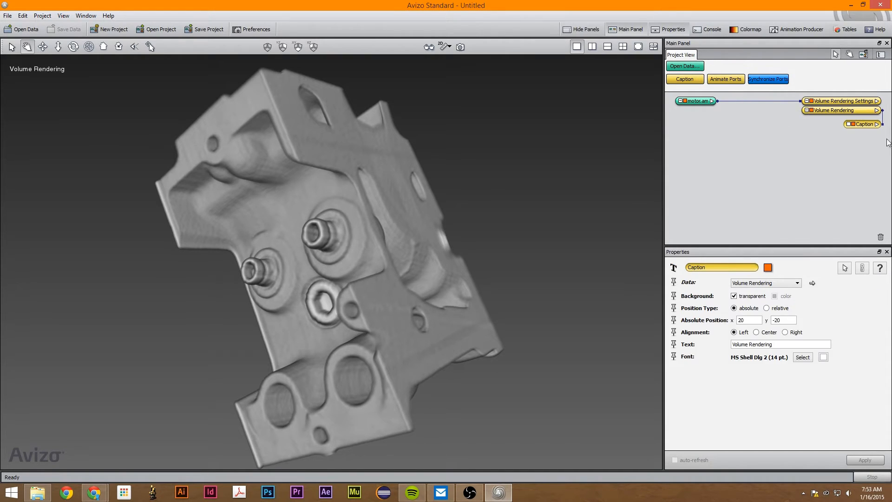
drag(863, 124, 763, 187)
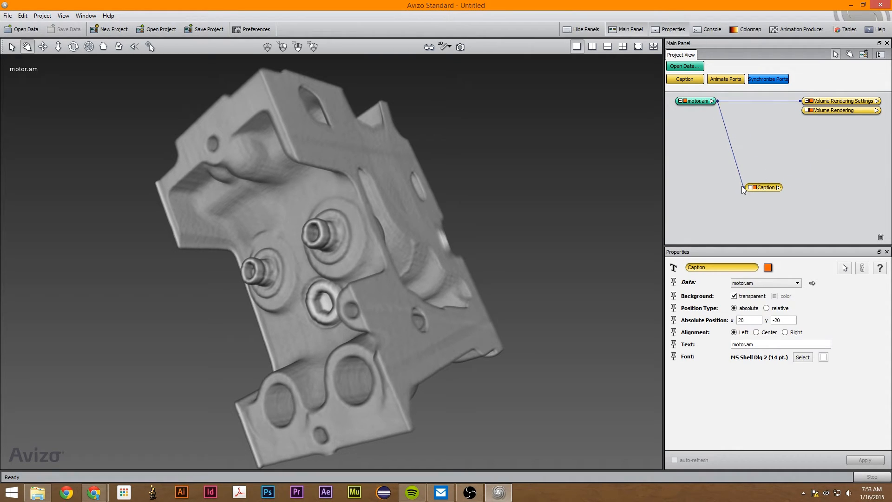
click(738, 190)
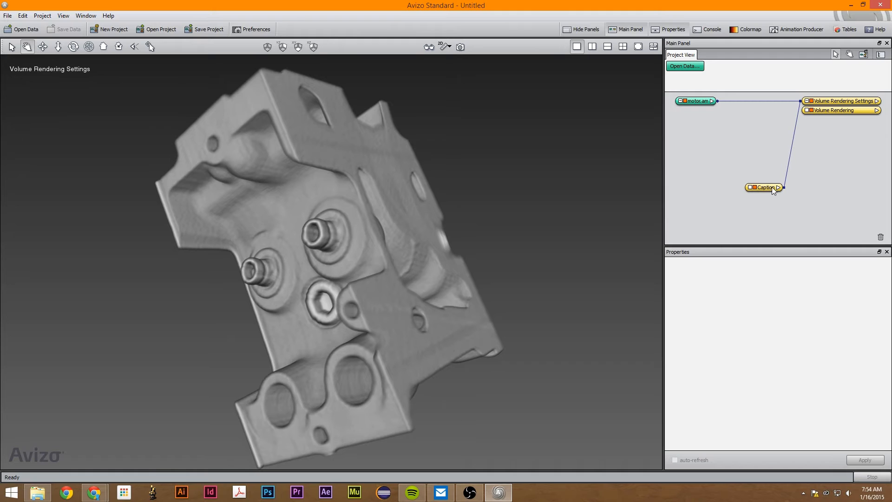
Delete the Caption module by dragging it to the Project View trash bin
click(765, 187)
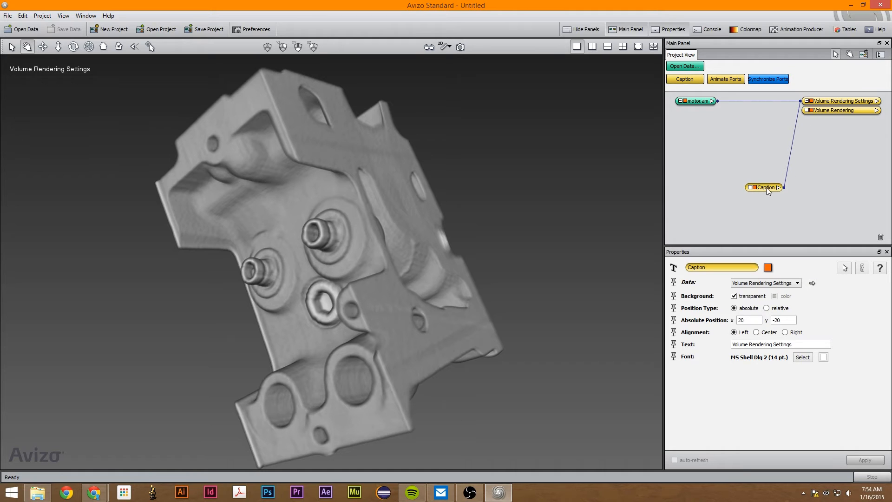
drag(765, 187, 777, 179)
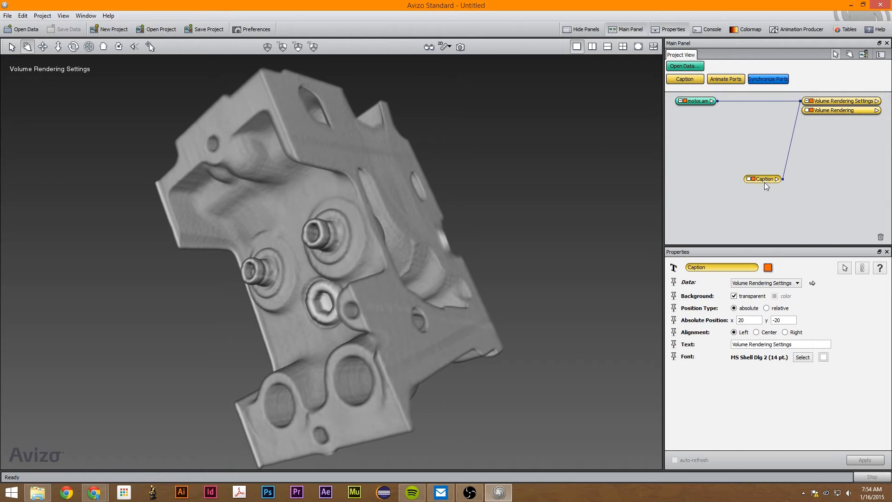
drag(762, 179, 798, 188)
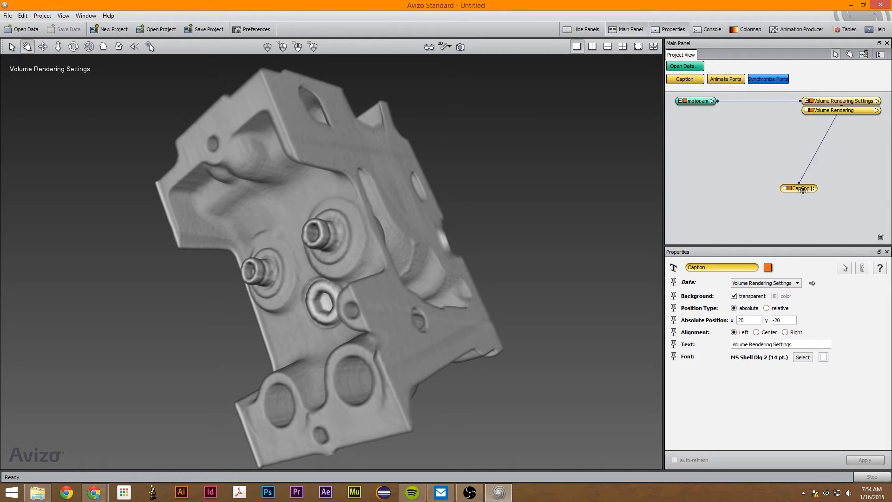
drag(798, 187, 879, 233)
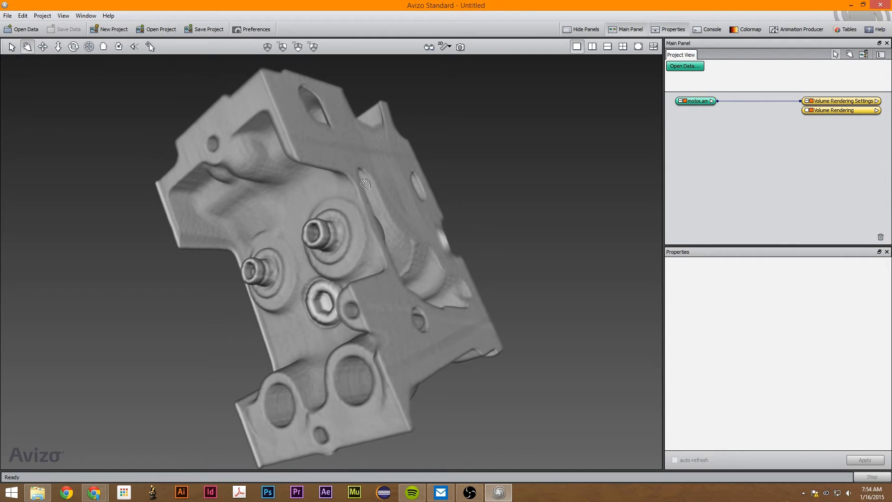
mouse_move(578, 163)
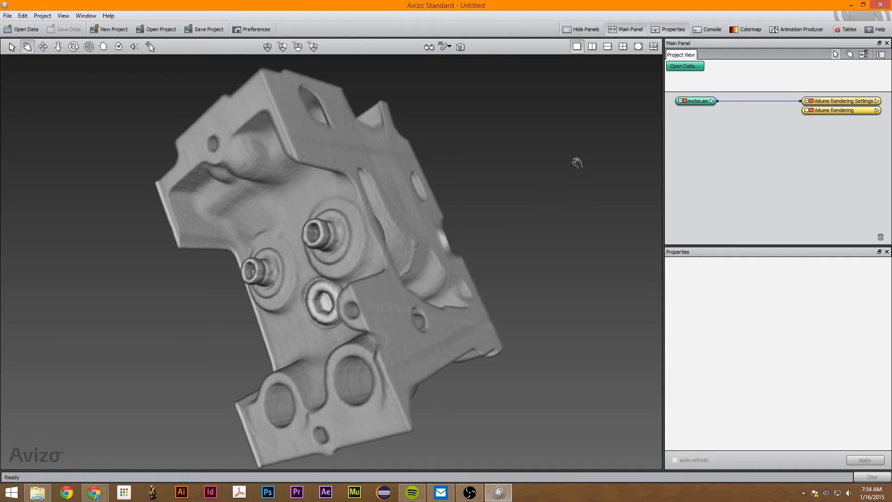
mouse_move(182, 216)
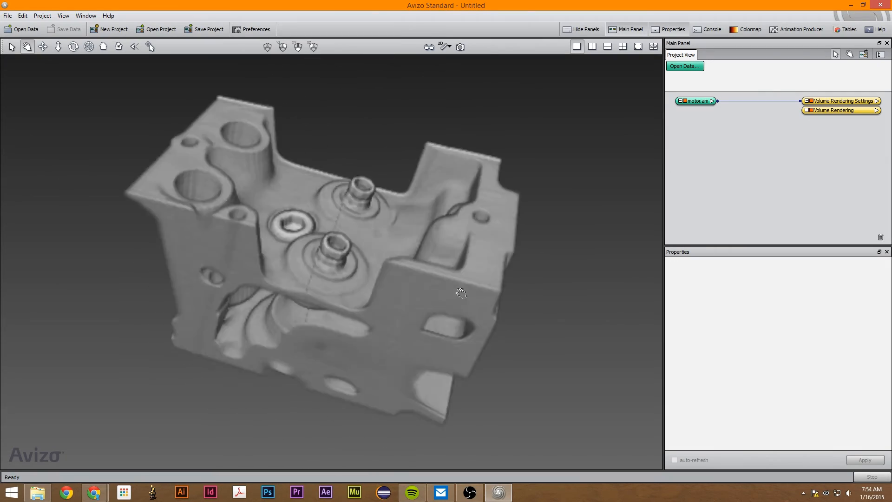
Orbit and shift the grey motor to view its top, sides and flat face
drag(461, 294, 273, 228)
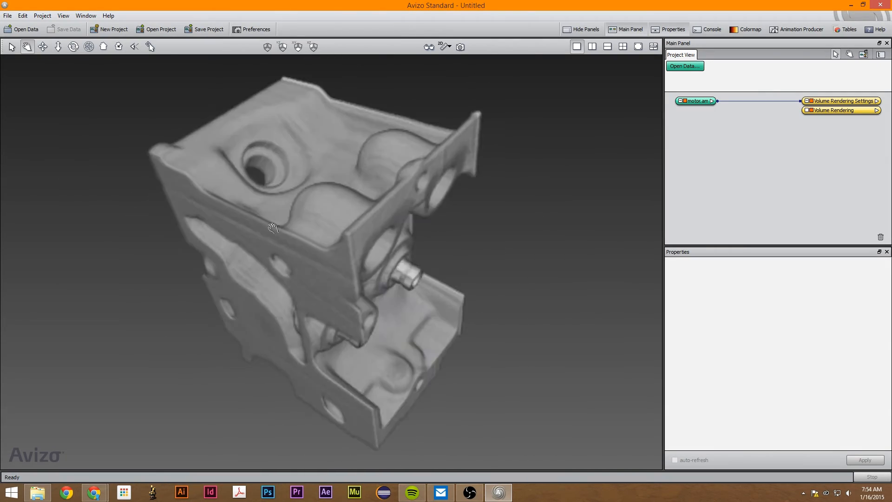
drag(273, 227, 158, 167)
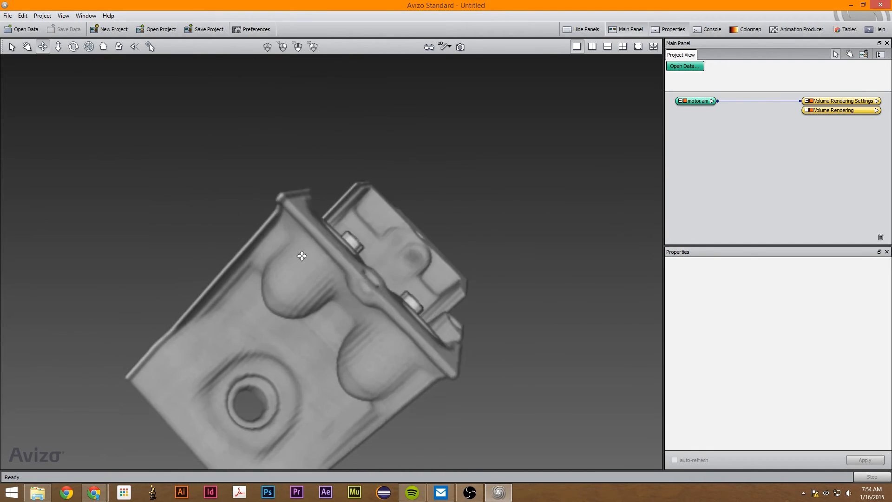
drag(301, 256, 304, 238)
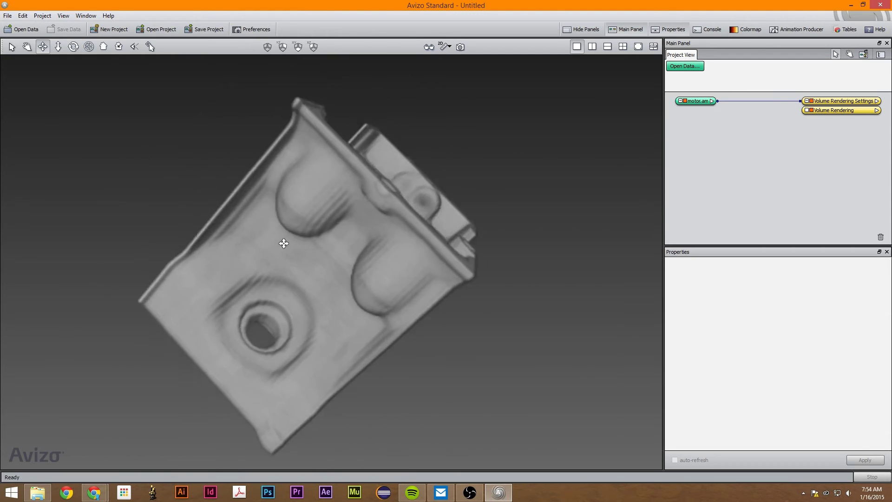
drag(283, 244, 279, 208)
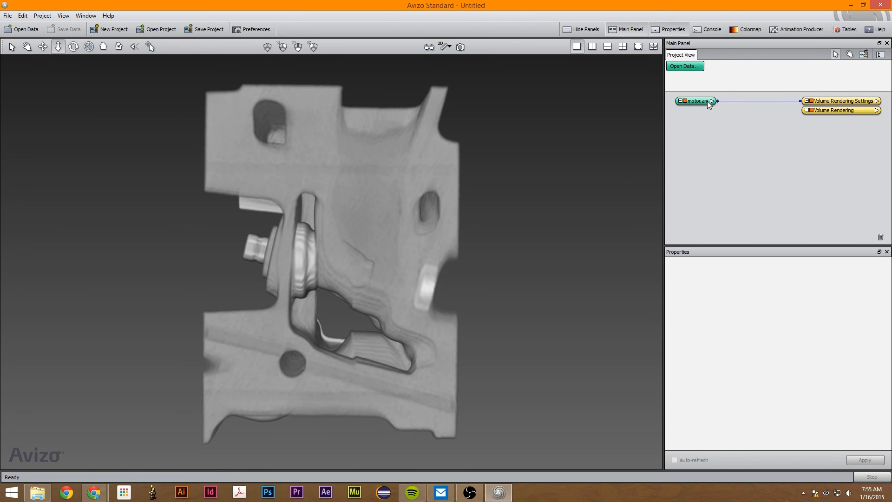
mouse_move(708, 105)
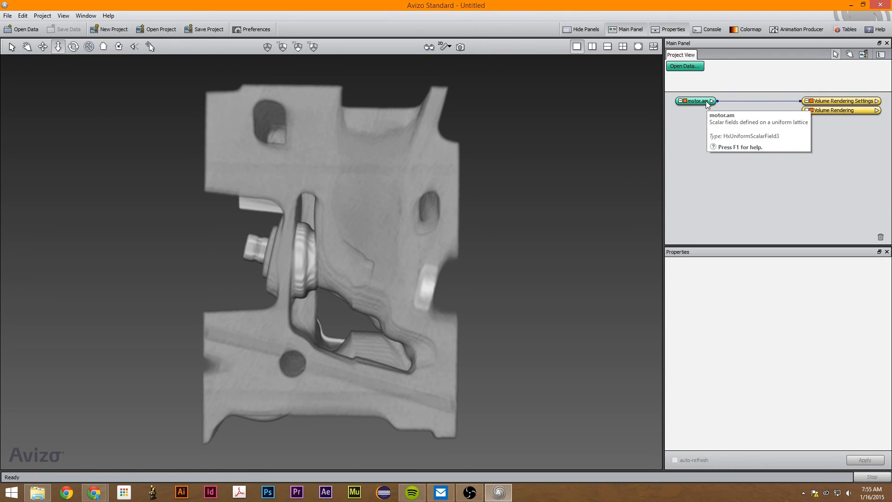
mouse_move(742, 114)
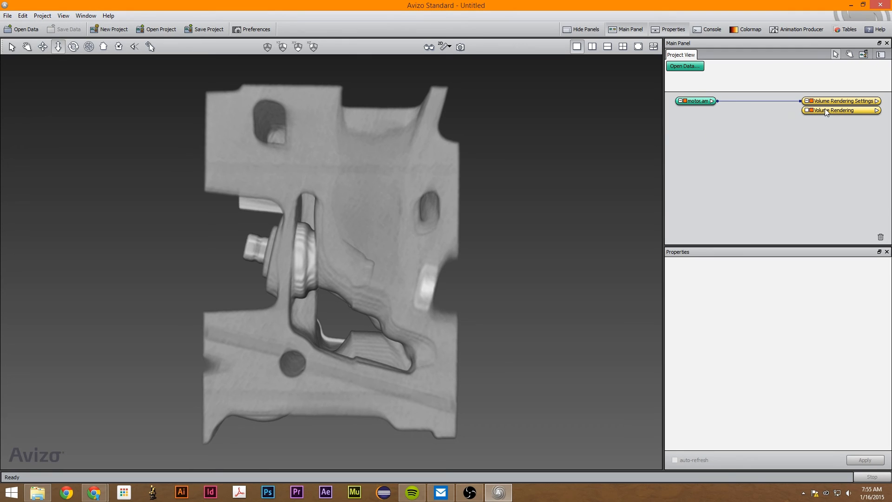
Select the Volume Rendering module and open its Colormap Editor showing the 75–214.46 range
click(840, 110)
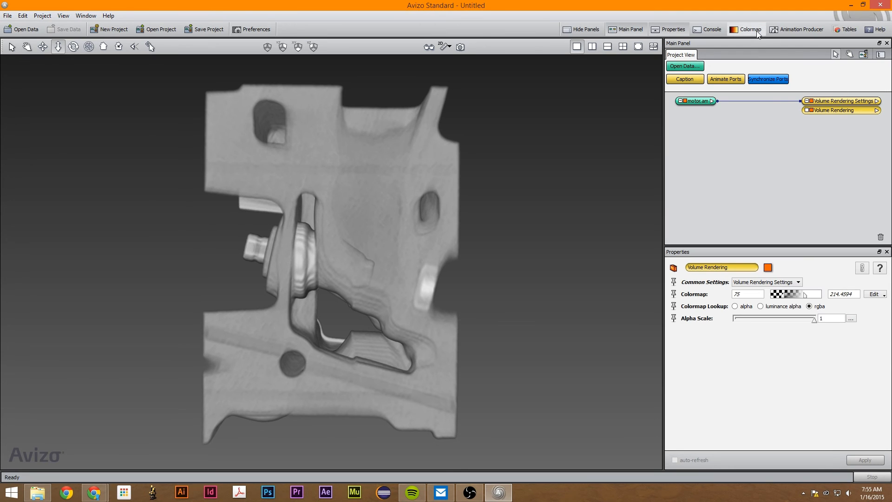
click(745, 29)
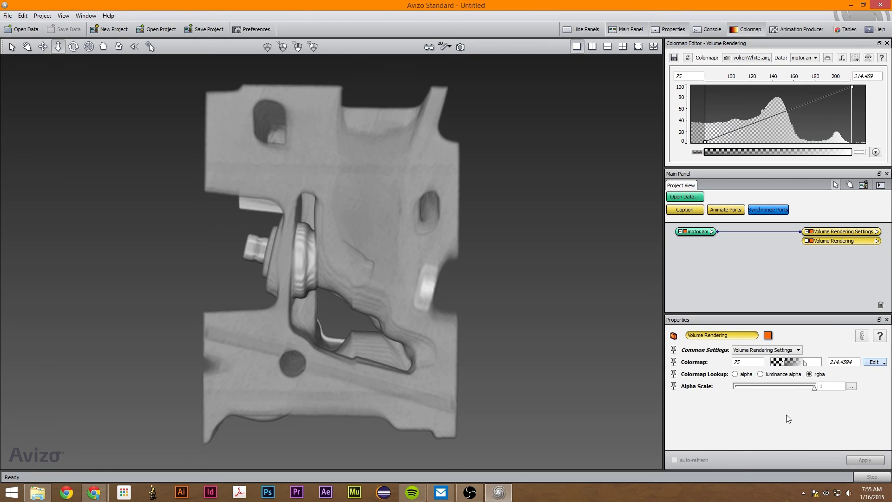
Choose volrenRed.col from the Colormap Editor's colormap dropdown
click(747, 58)
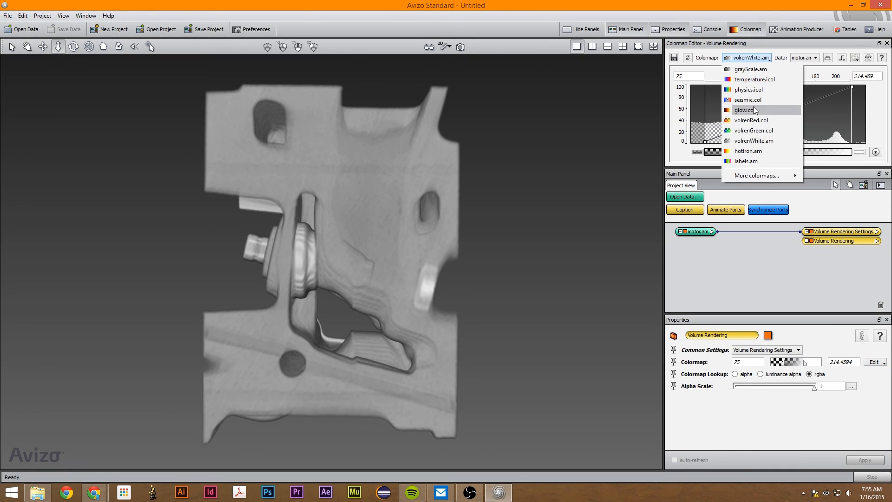
mouse_move(758, 120)
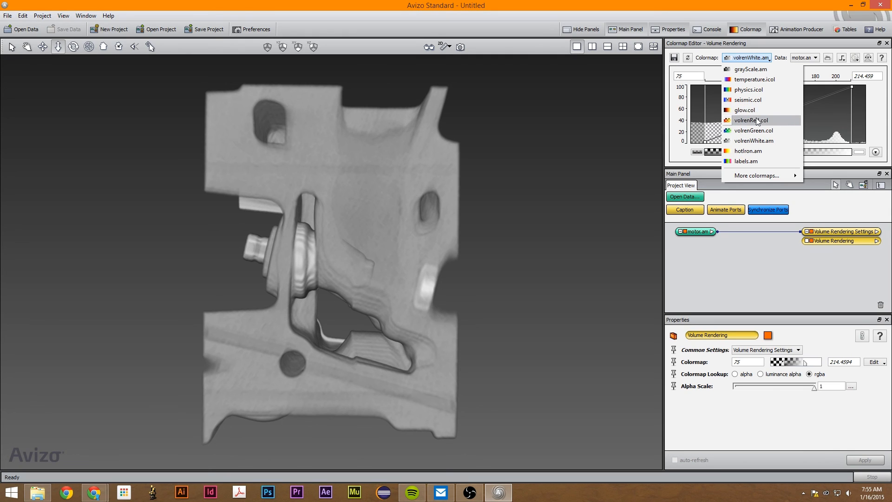
mouse_move(758, 121)
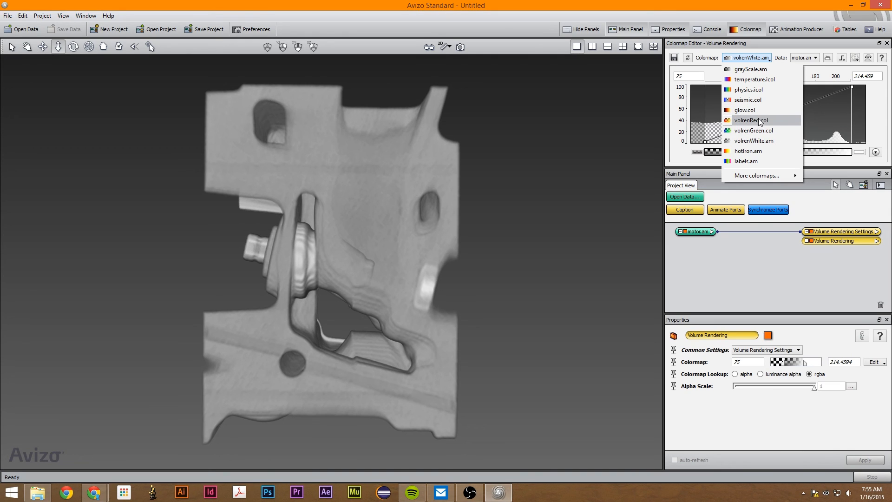
click(750, 120)
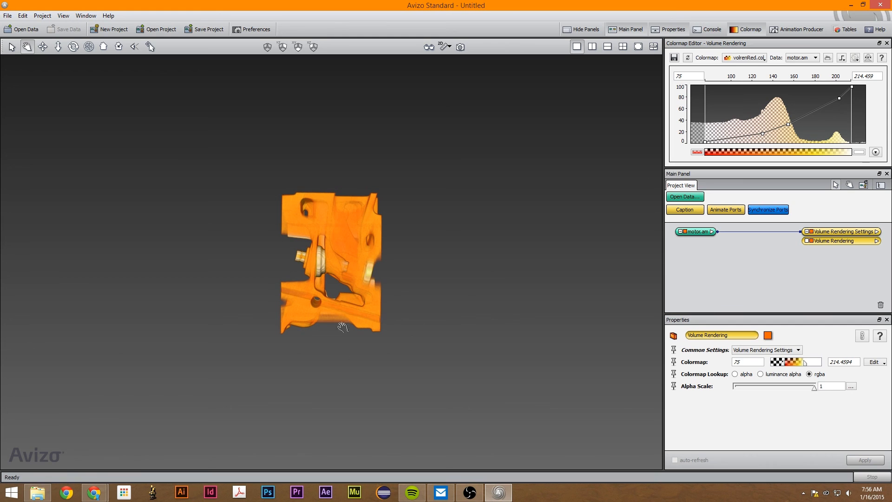
Enlarge the orange motor, lower the colormap minimum to 47.52, and raise a low opacity point
drag(343, 327, 345, 209)
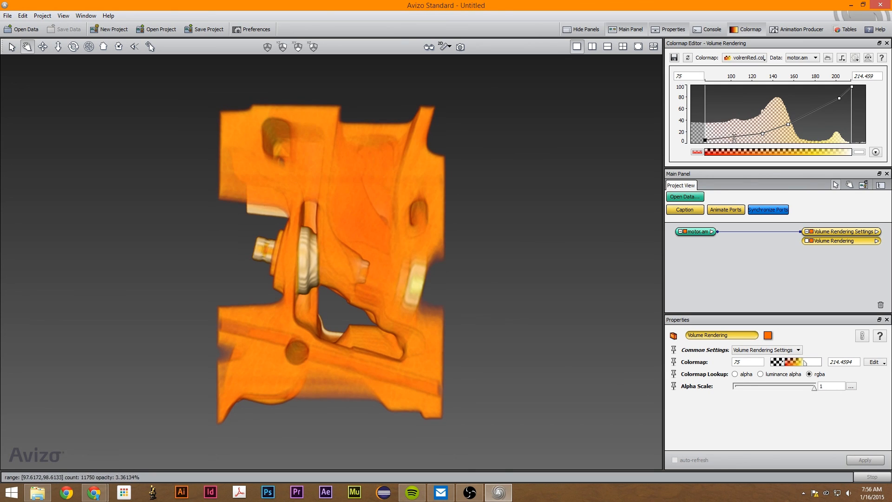
drag(735, 135, 725, 132)
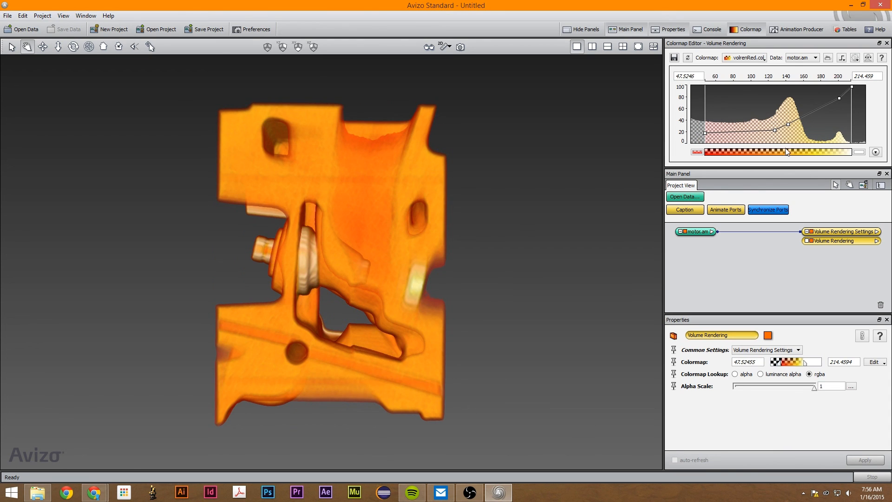
drag(774, 117, 751, 124)
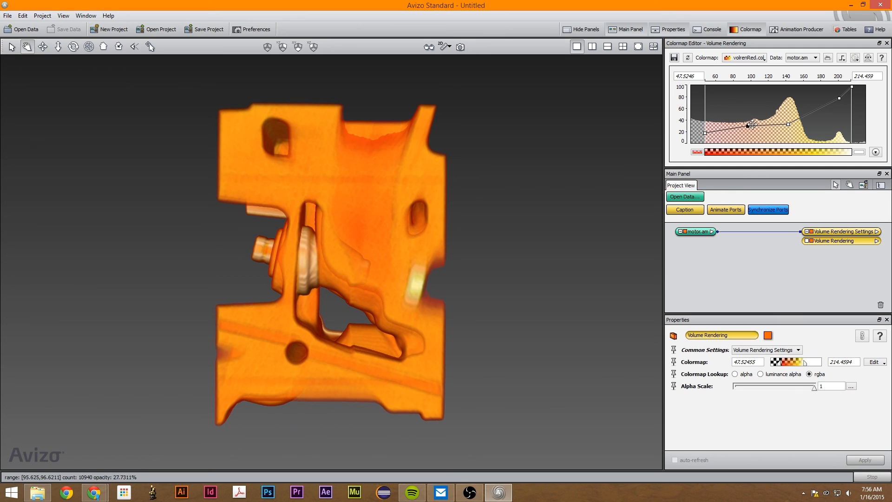